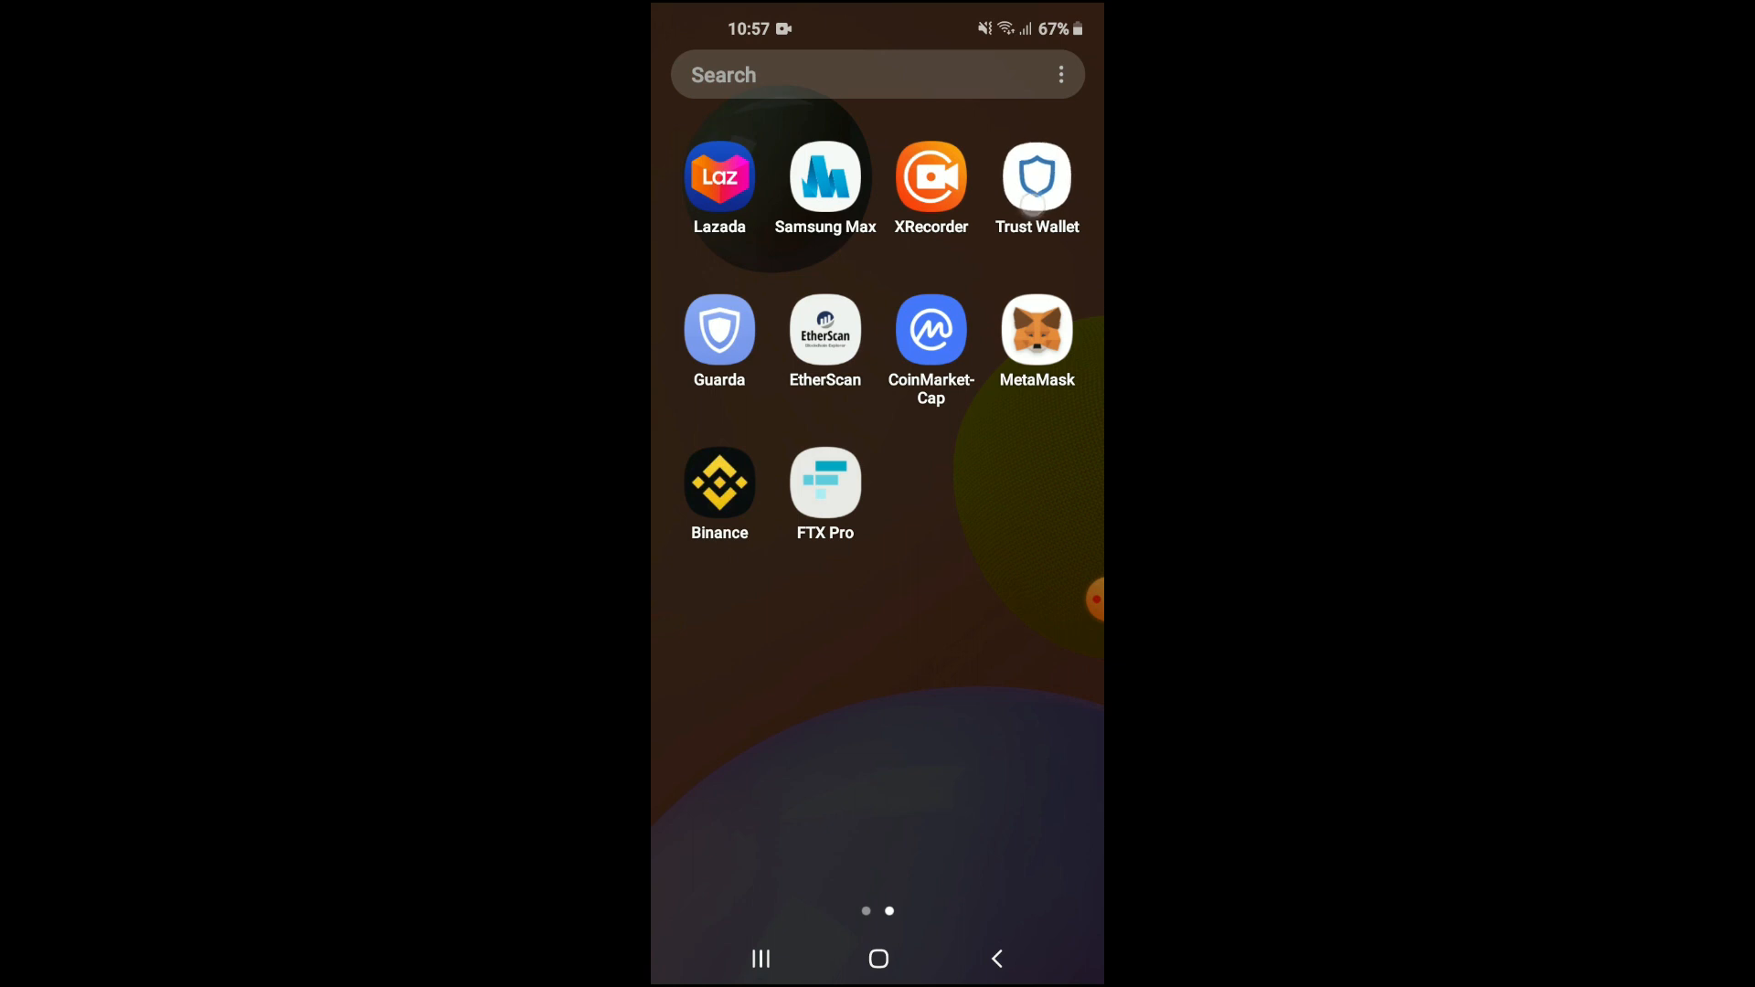
Launch Trust Wallet to reach the Ethereum (ETH) page showing 0 ETH.
{"action": "left_click", "coordinate": [1036, 176]}
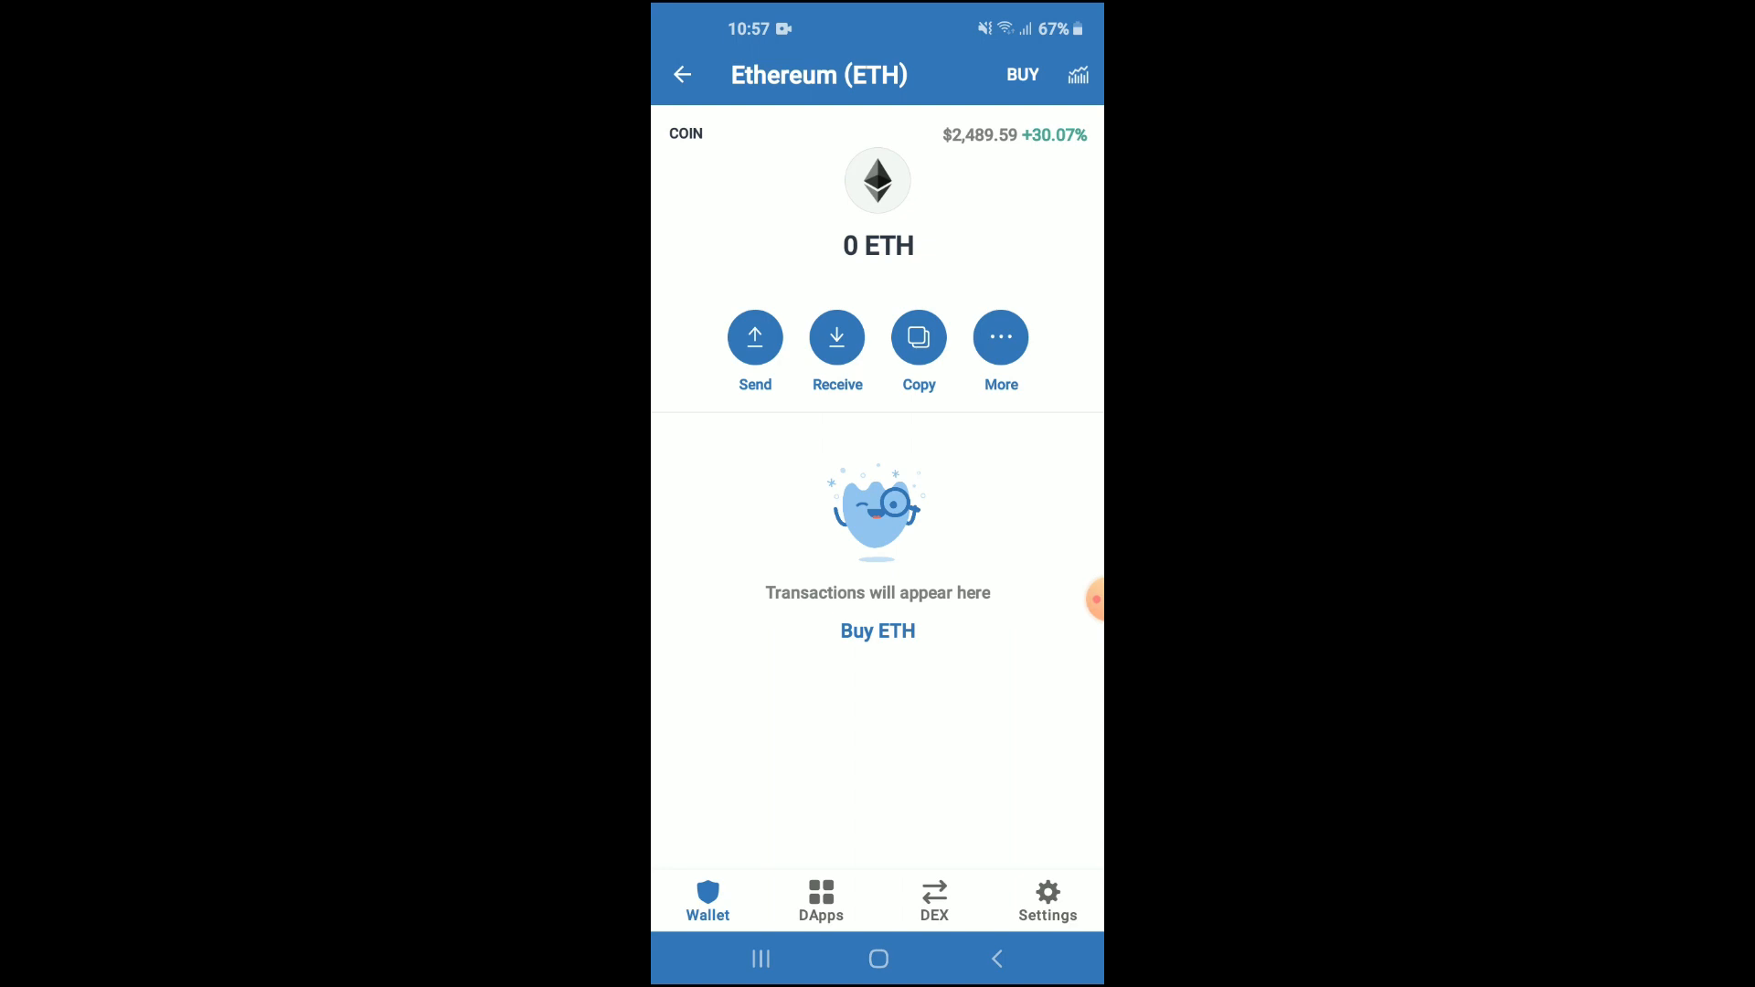
Search CoinMarketCap for 'dogey' to find Dogey-Inu (DINU).
{"action": "left_click", "coordinate": [760, 958]}
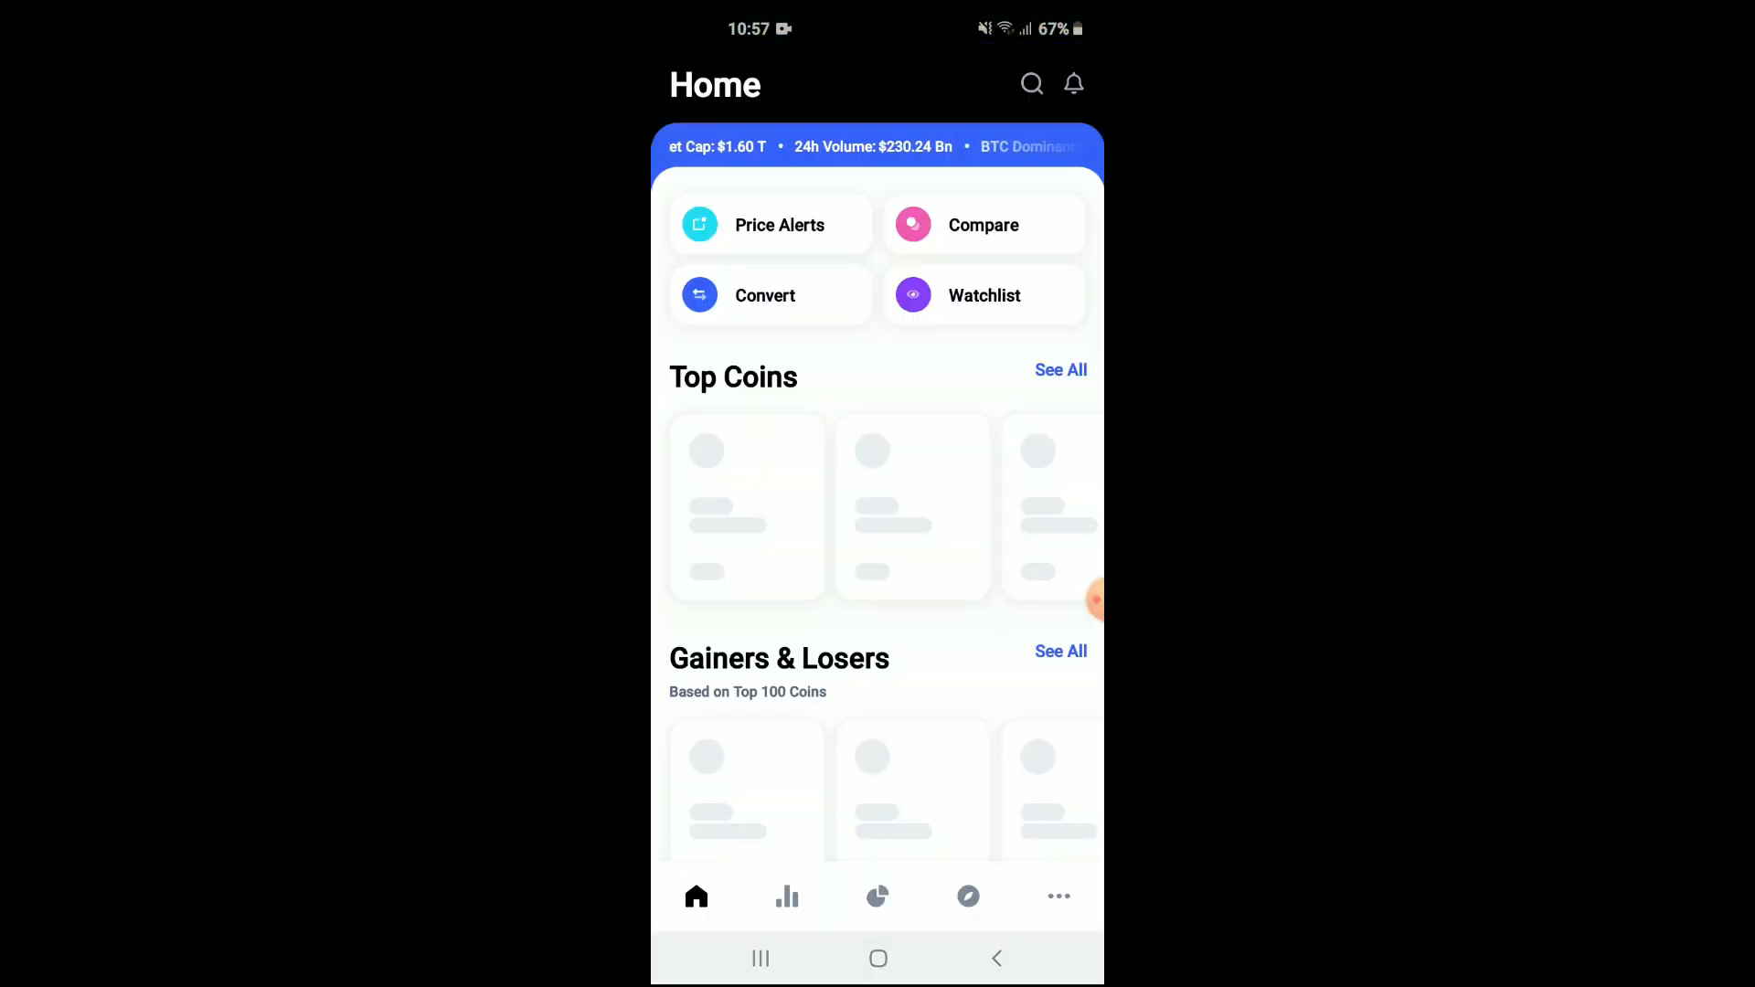
{"action": "left_click", "coordinate": [1031, 84]}
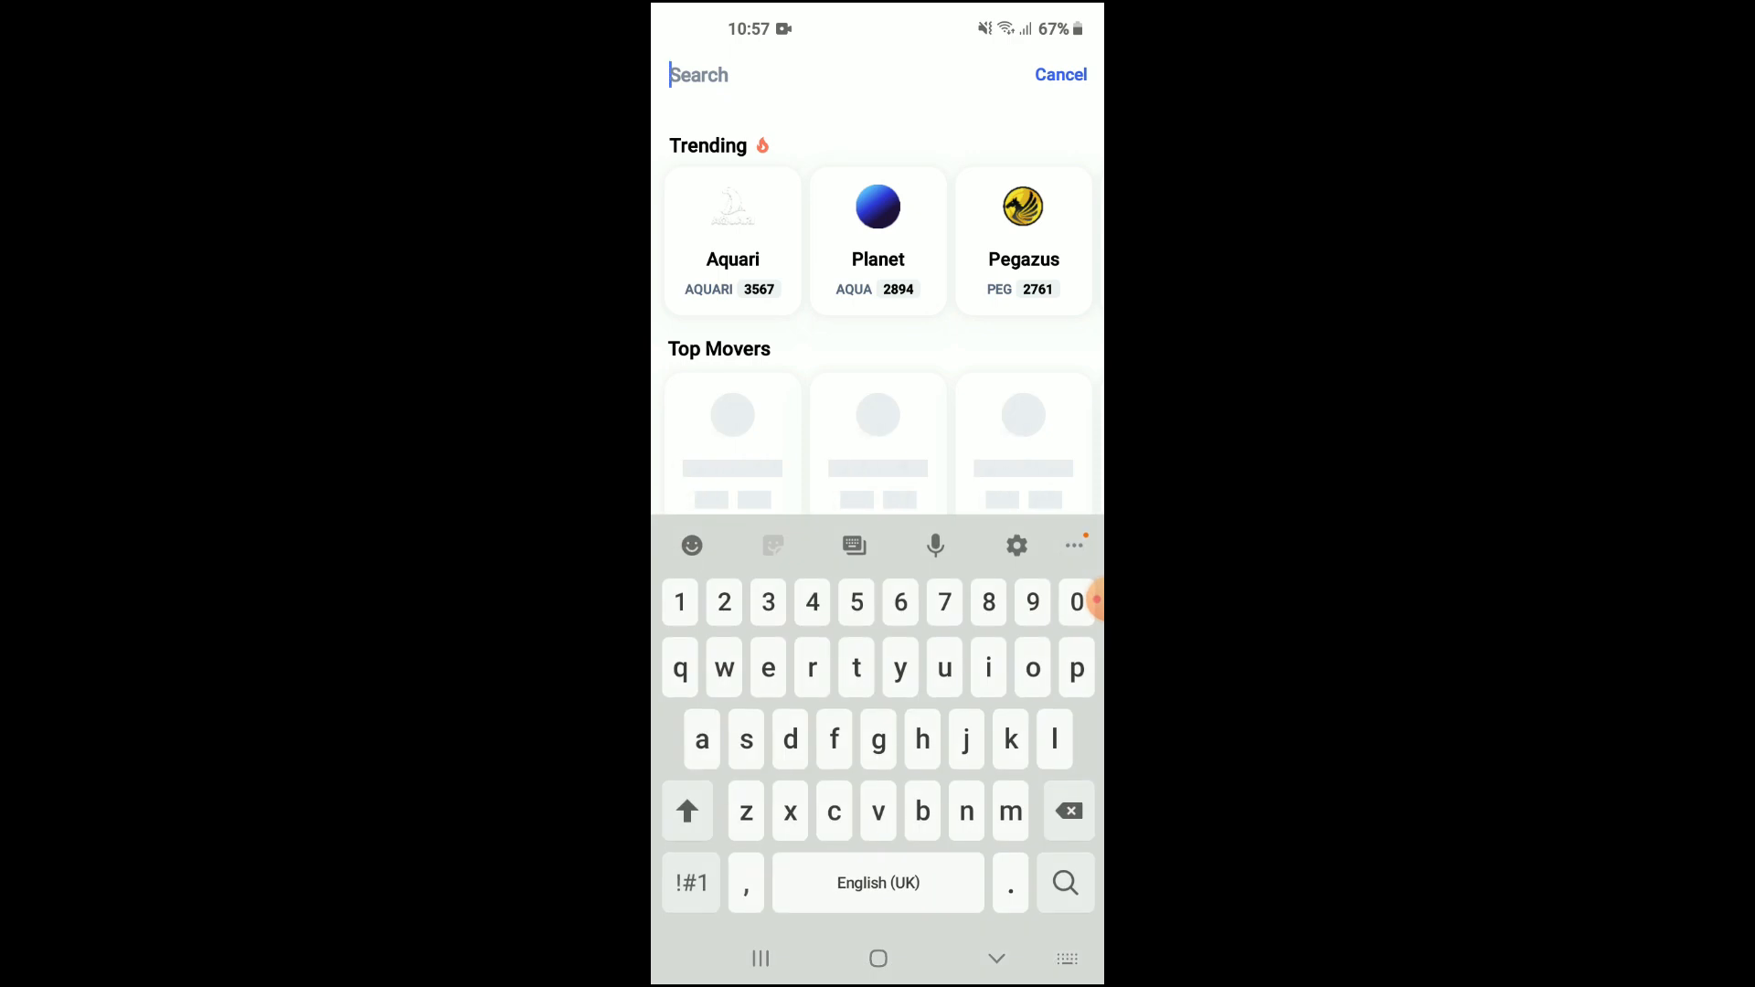
{"action": "type", "text": "d"}
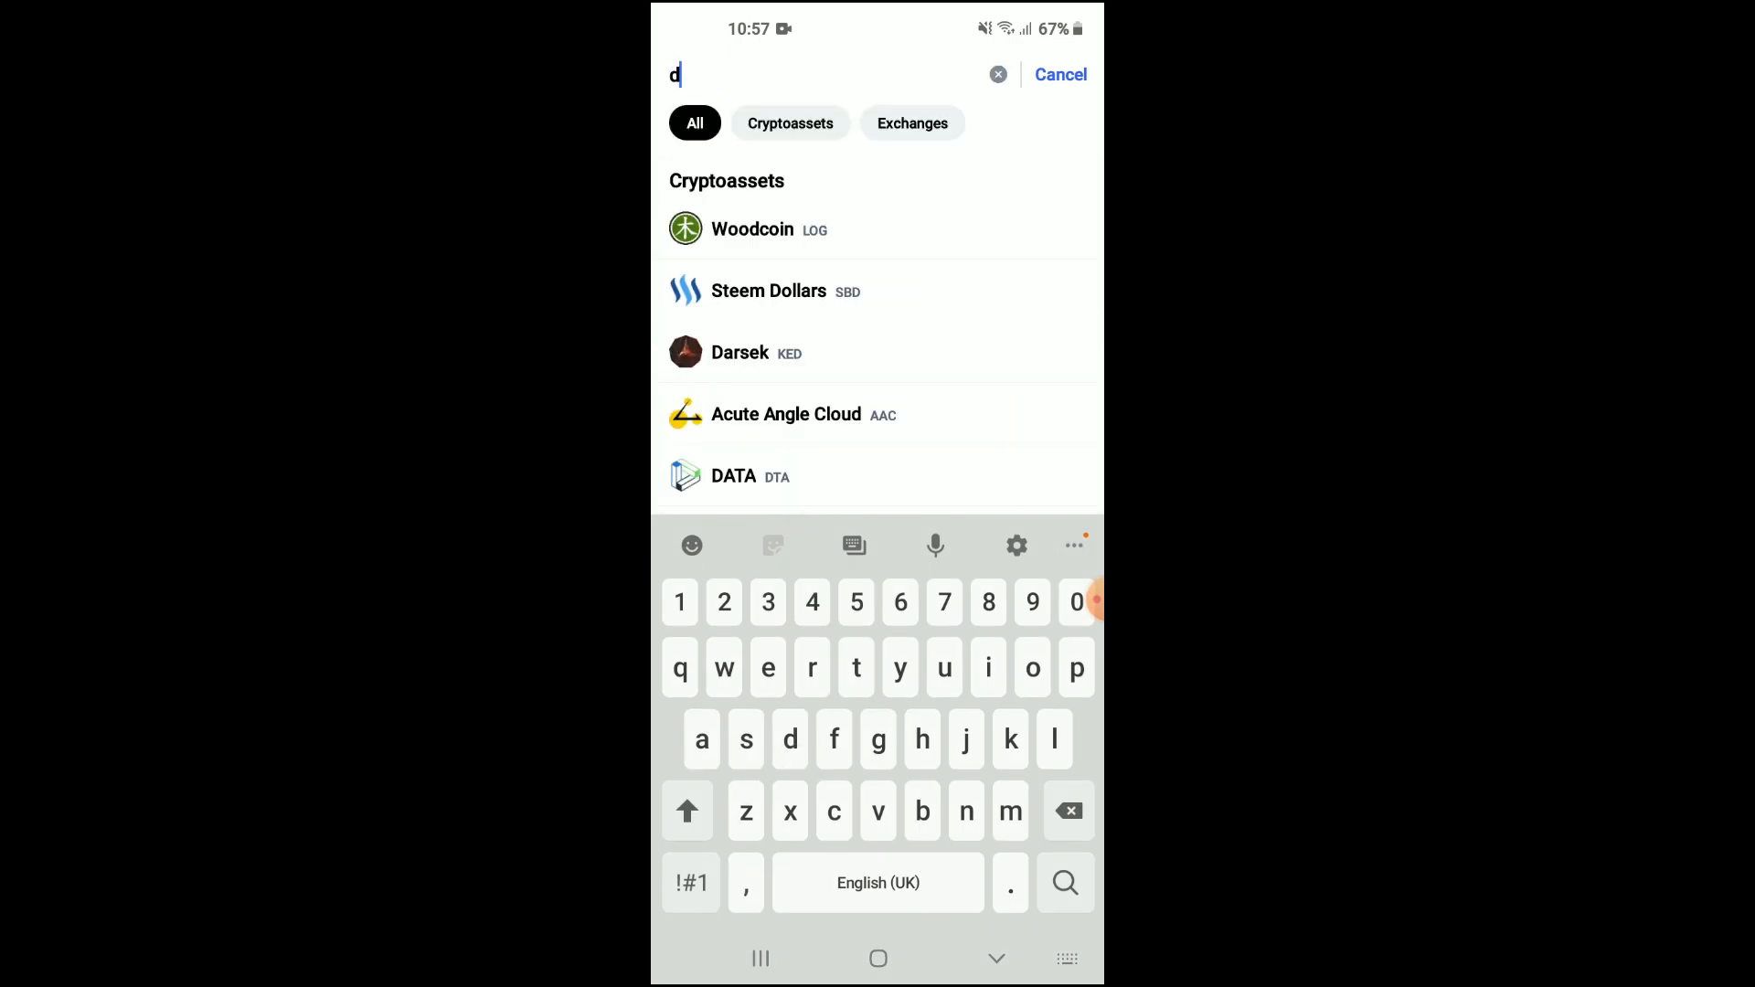
{"action": "type", "text": "ogey"}
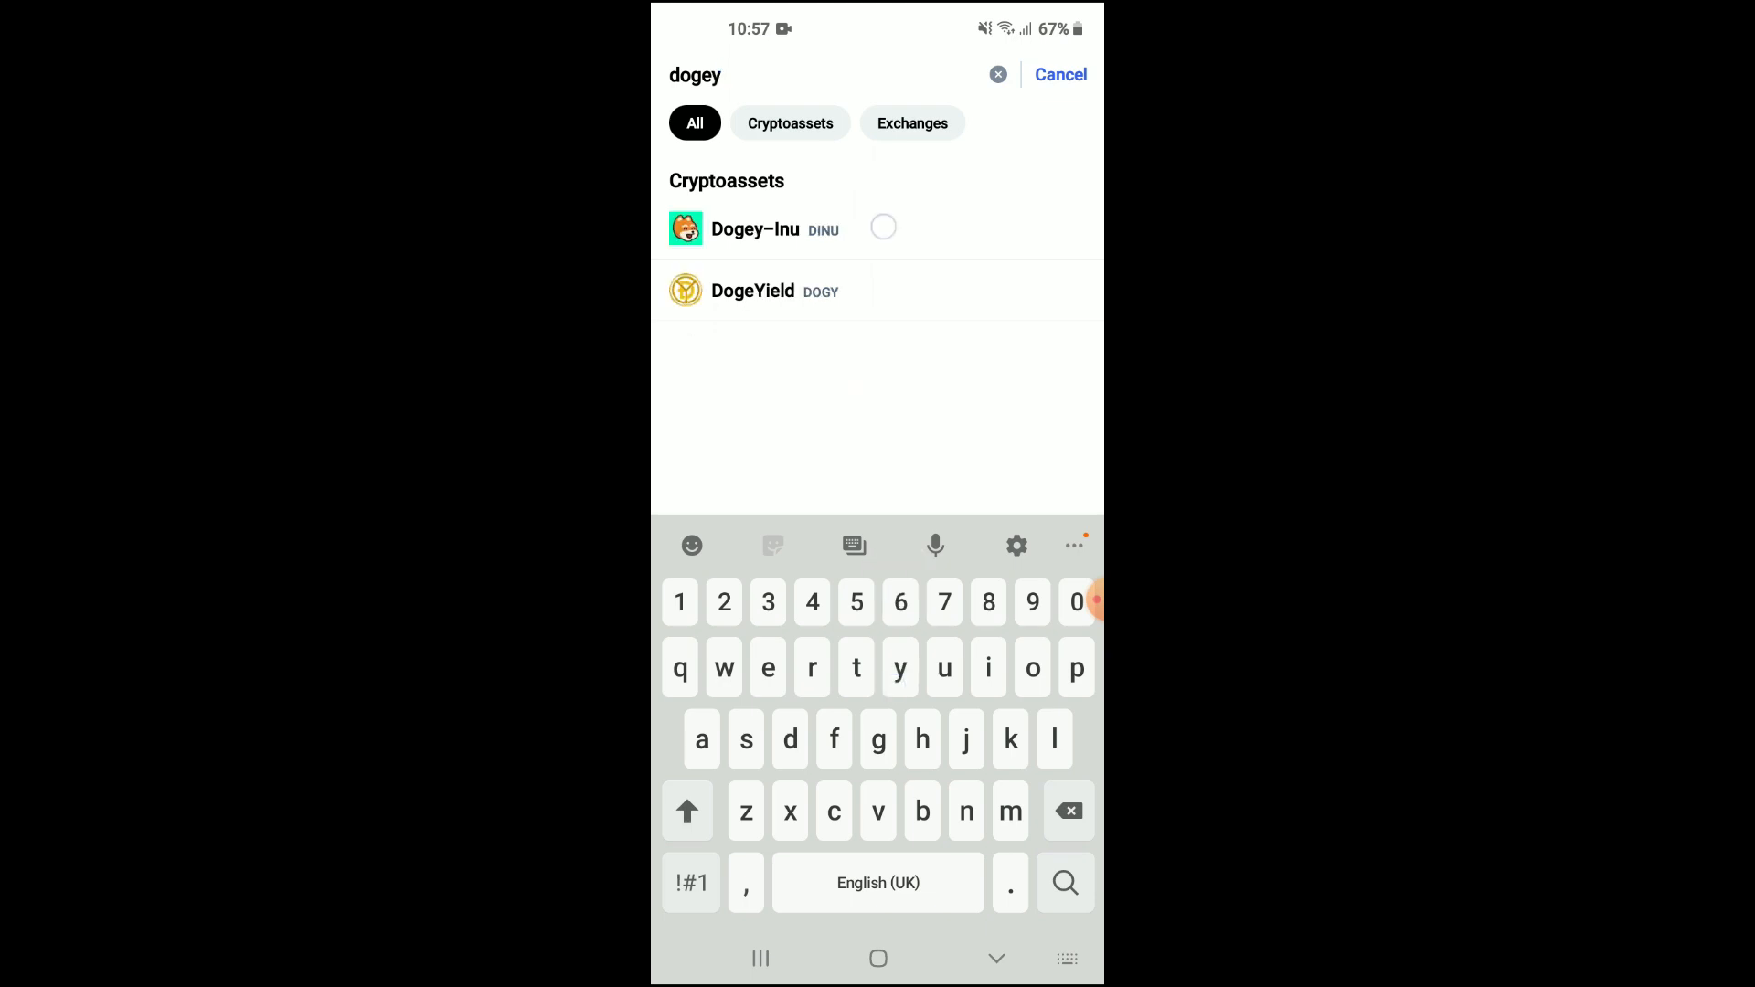
Copy Dogey-Inu's Ethereum contract address from its CoinMarketCap page.
{"action": "left_click", "coordinate": [754, 230]}
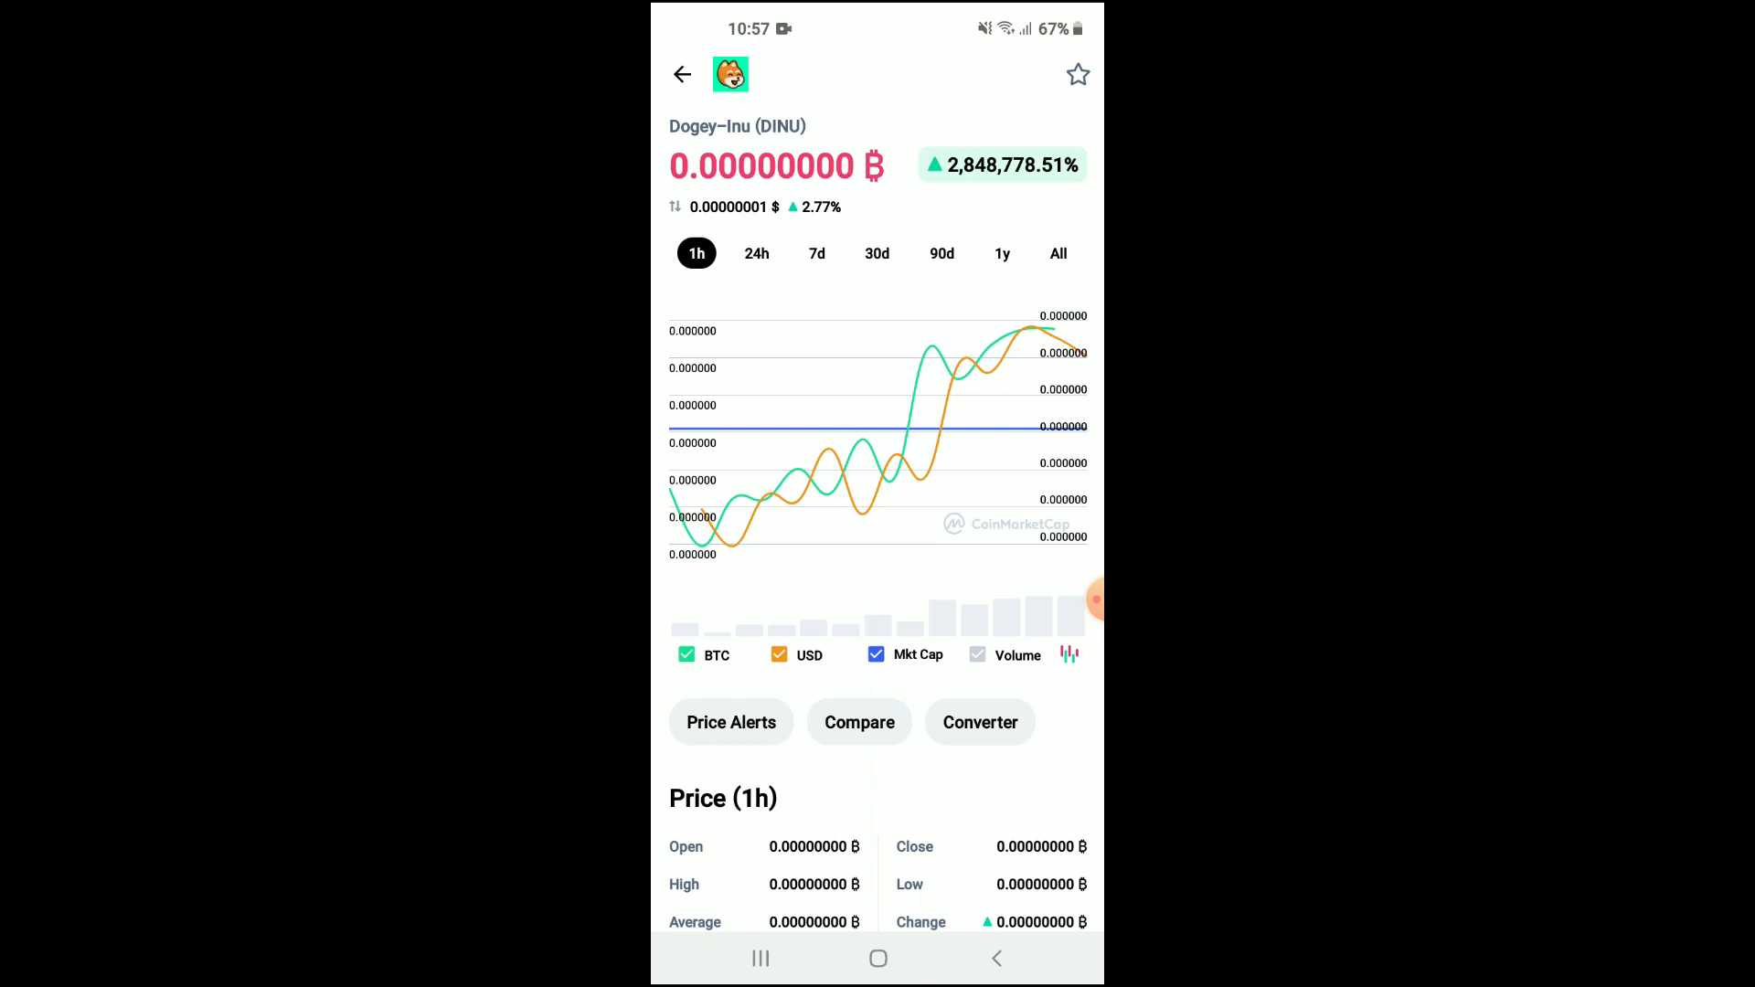
{"action": "scroll", "scroll_direction": "down", "scroll_amount": 3}
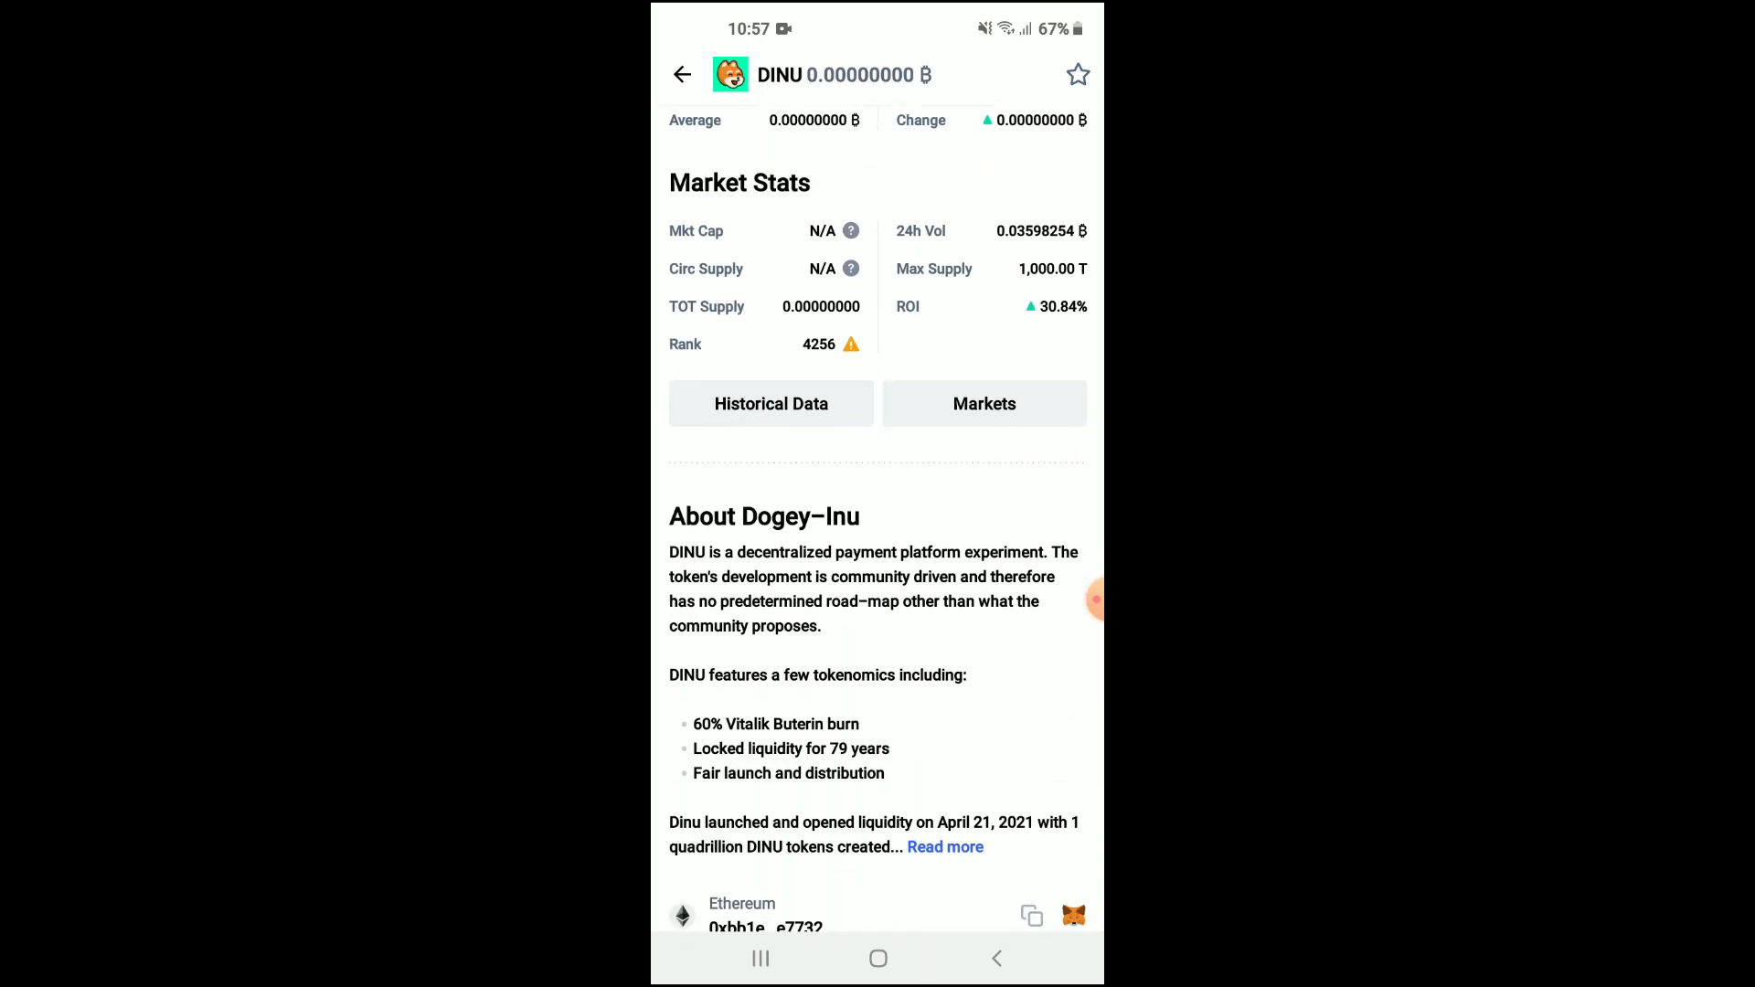
{"action": "scroll", "scroll_direction": "down", "scroll_amount": 3}
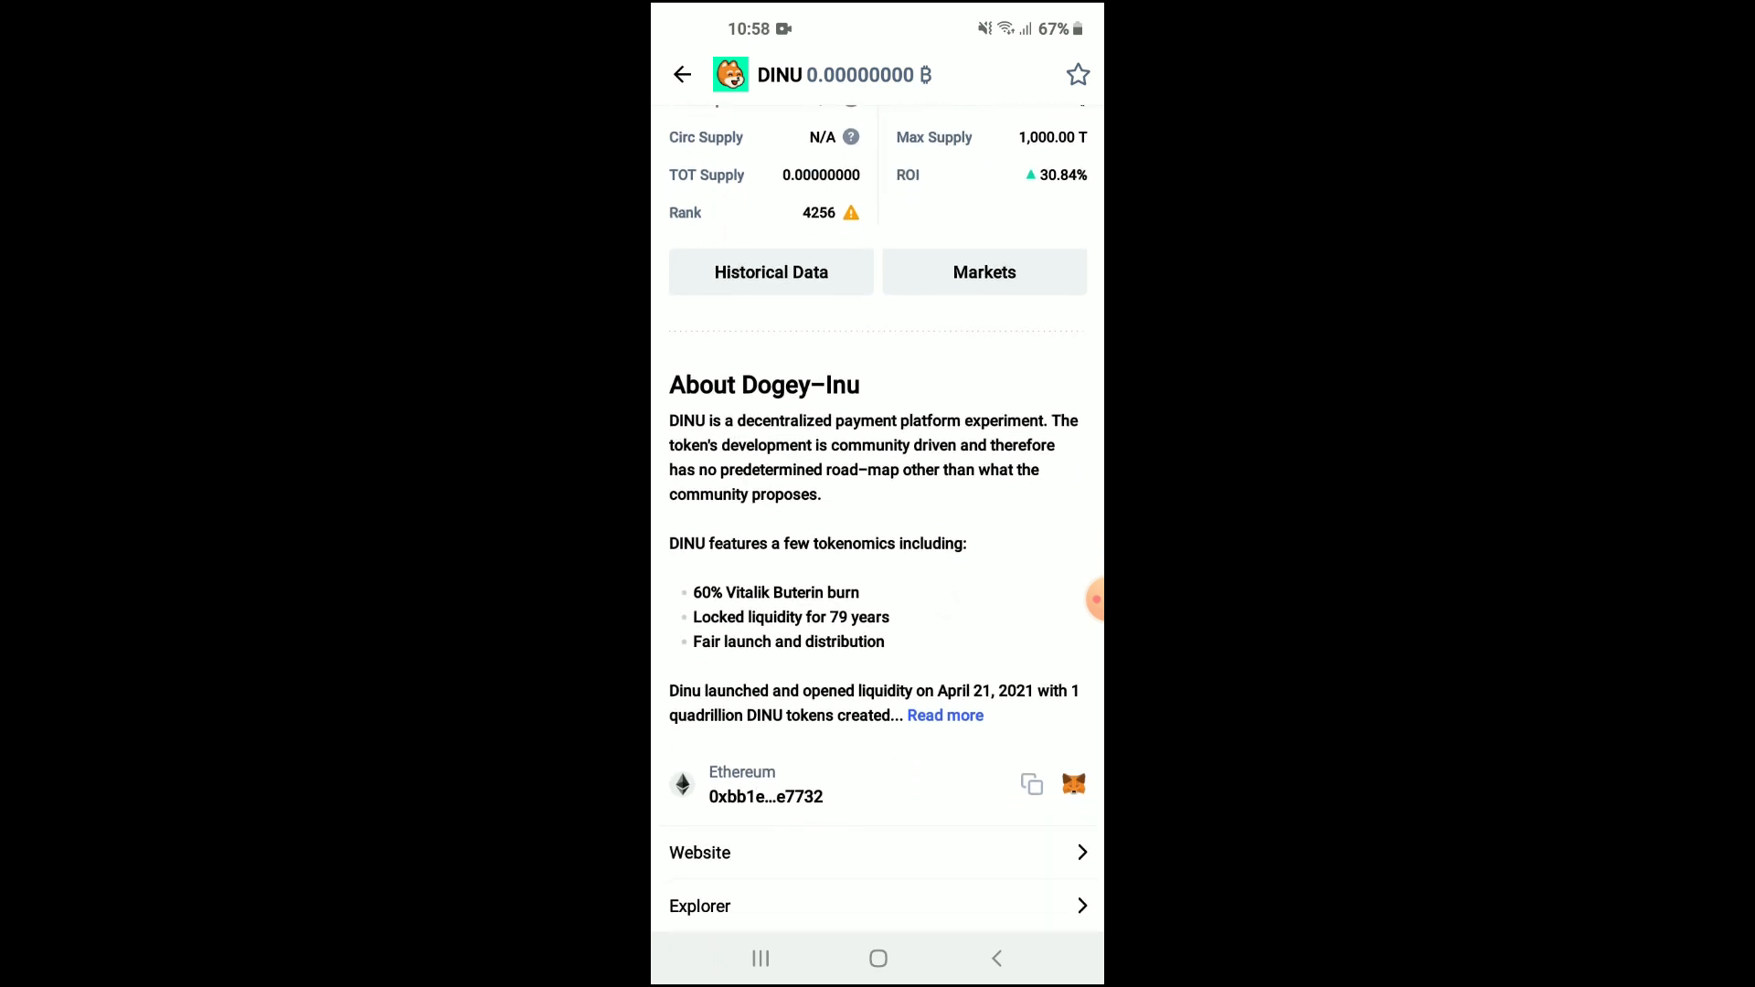
{"action": "left_click", "coordinate": [1030, 784]}
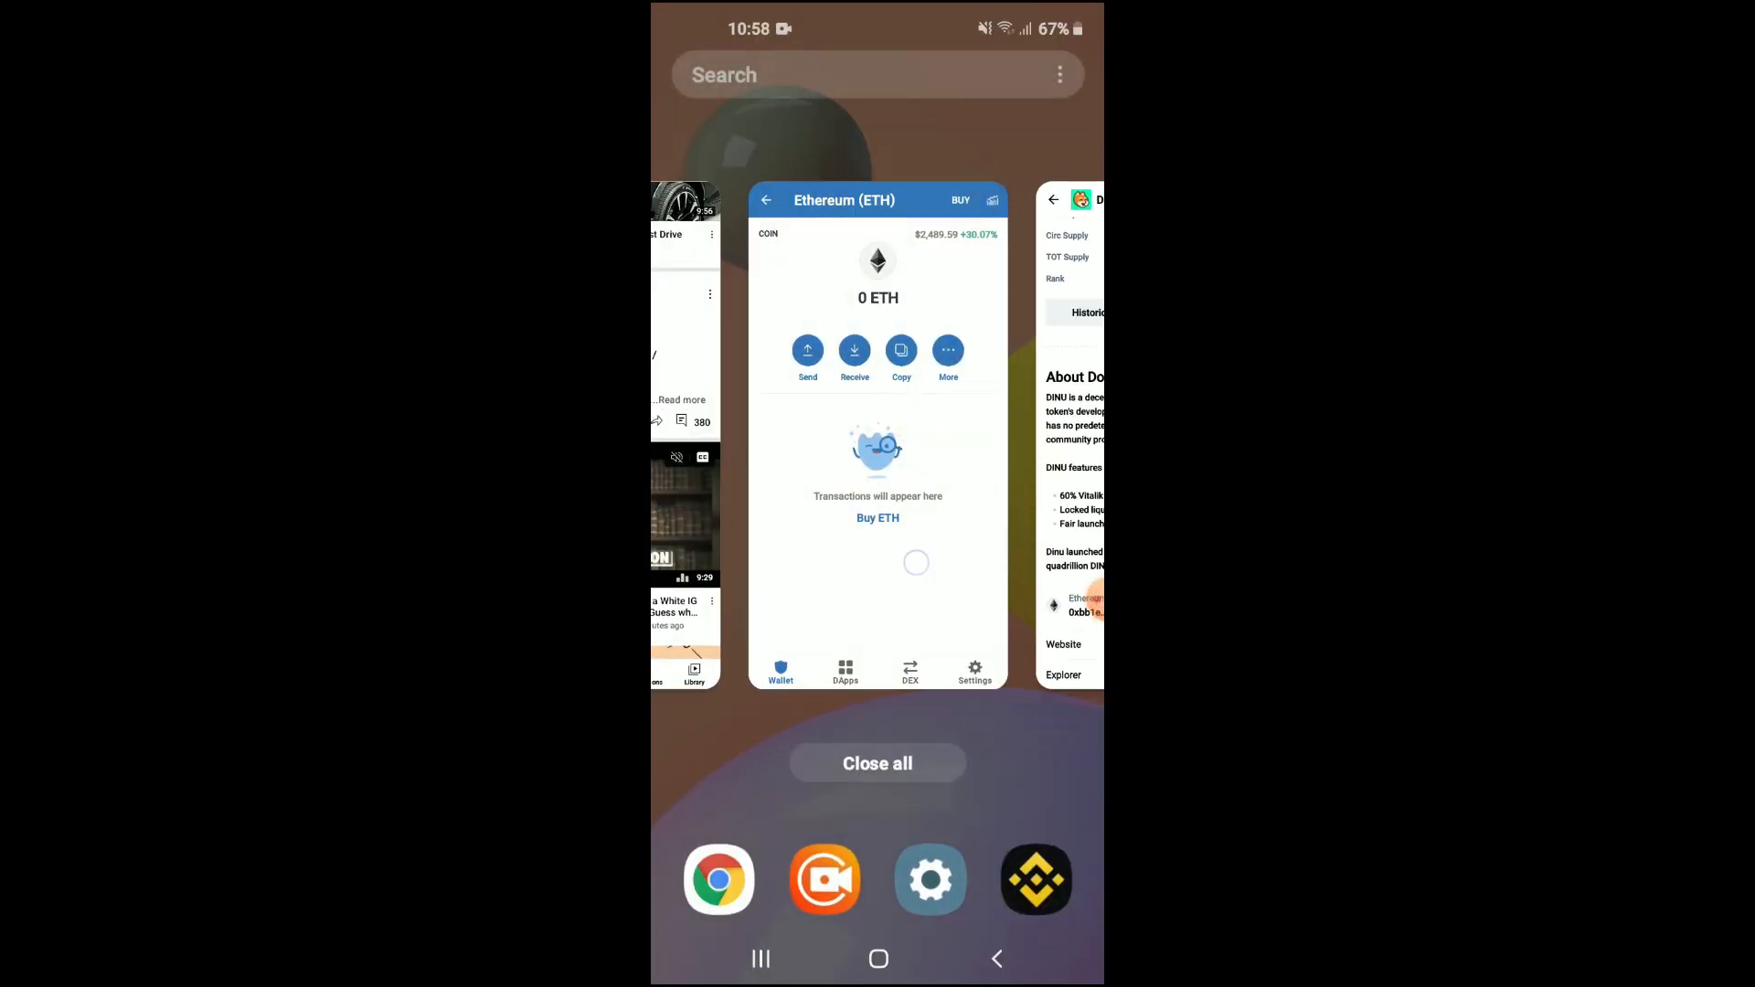
Back in Trust Wallet, launch Uniswap Exchange from the DApps browser.
{"action": "left_click", "coordinate": [877, 447]}
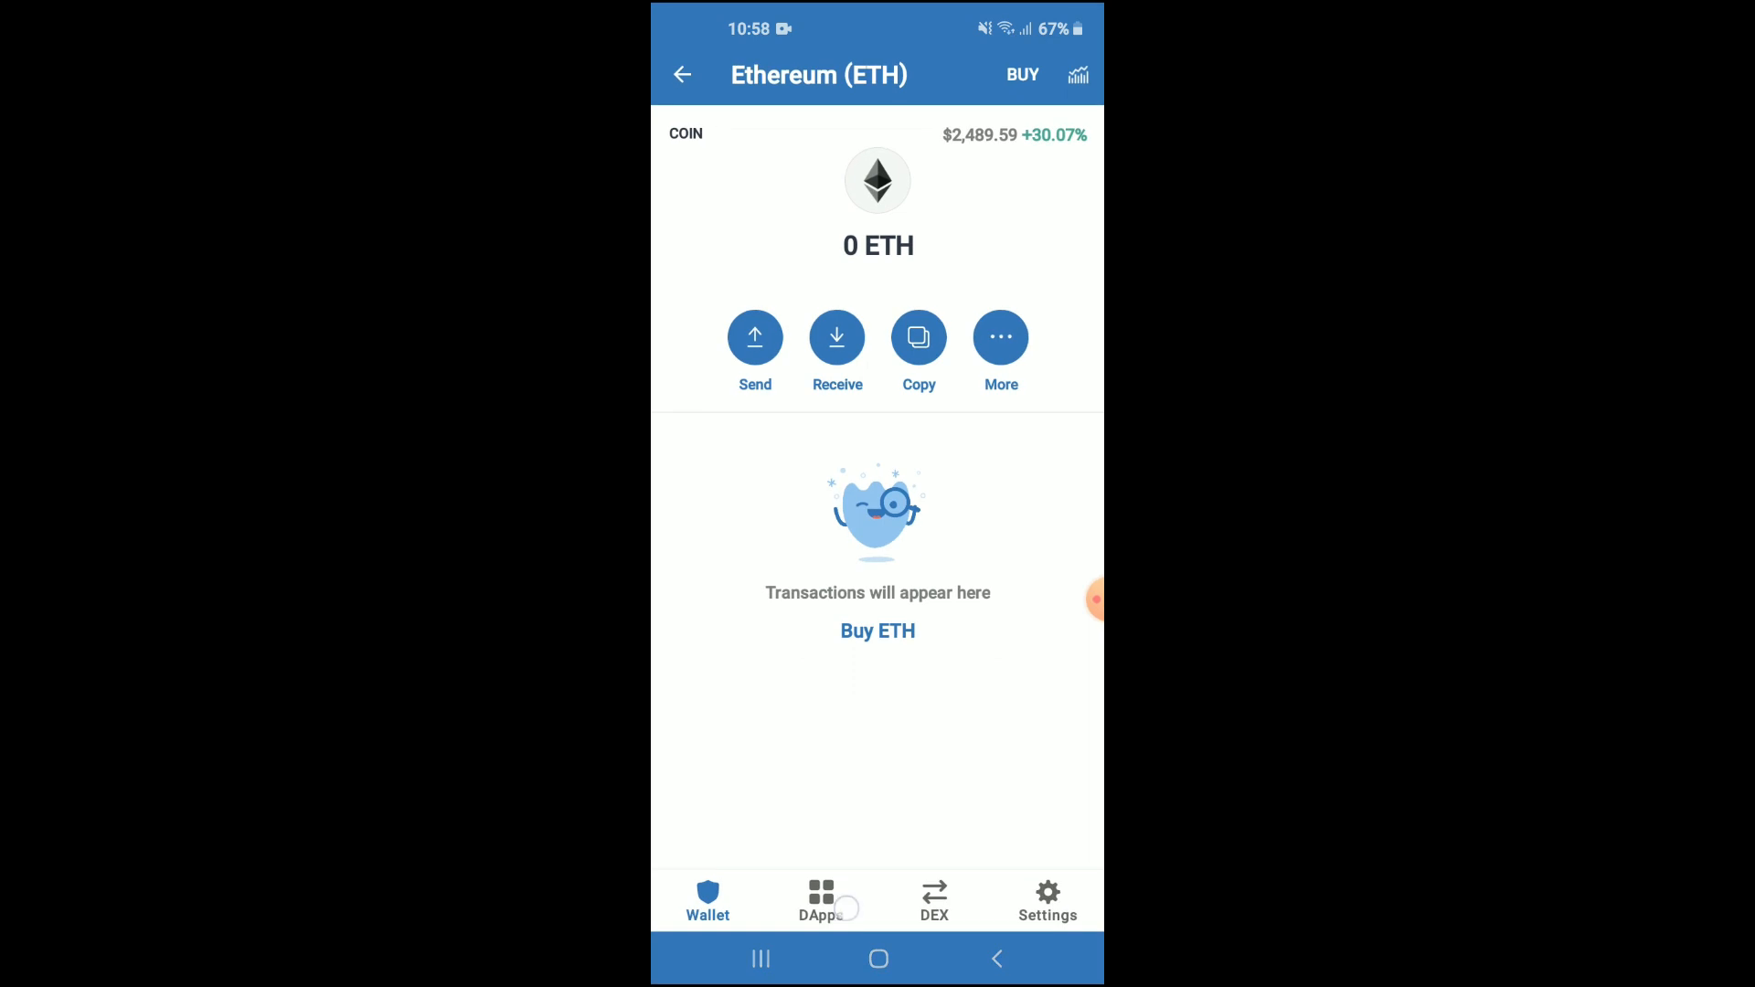
{"action": "left_click", "coordinate": [821, 902]}
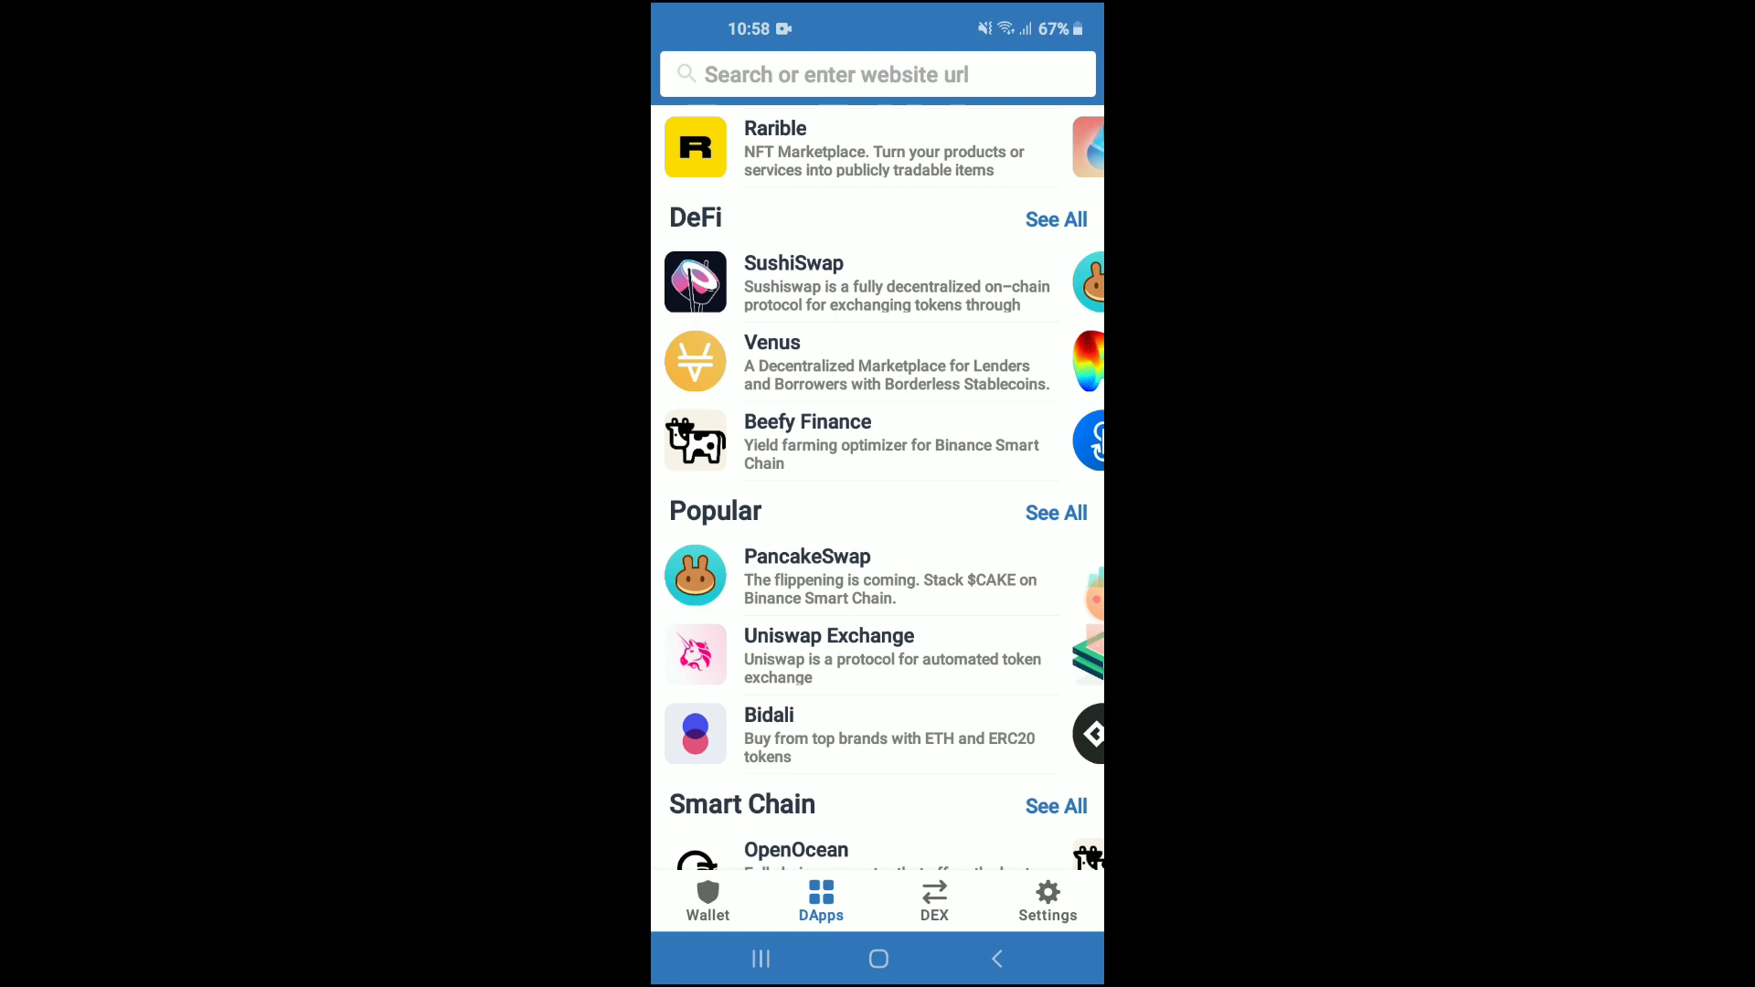
{"action": "left_click", "coordinate": [828, 655]}
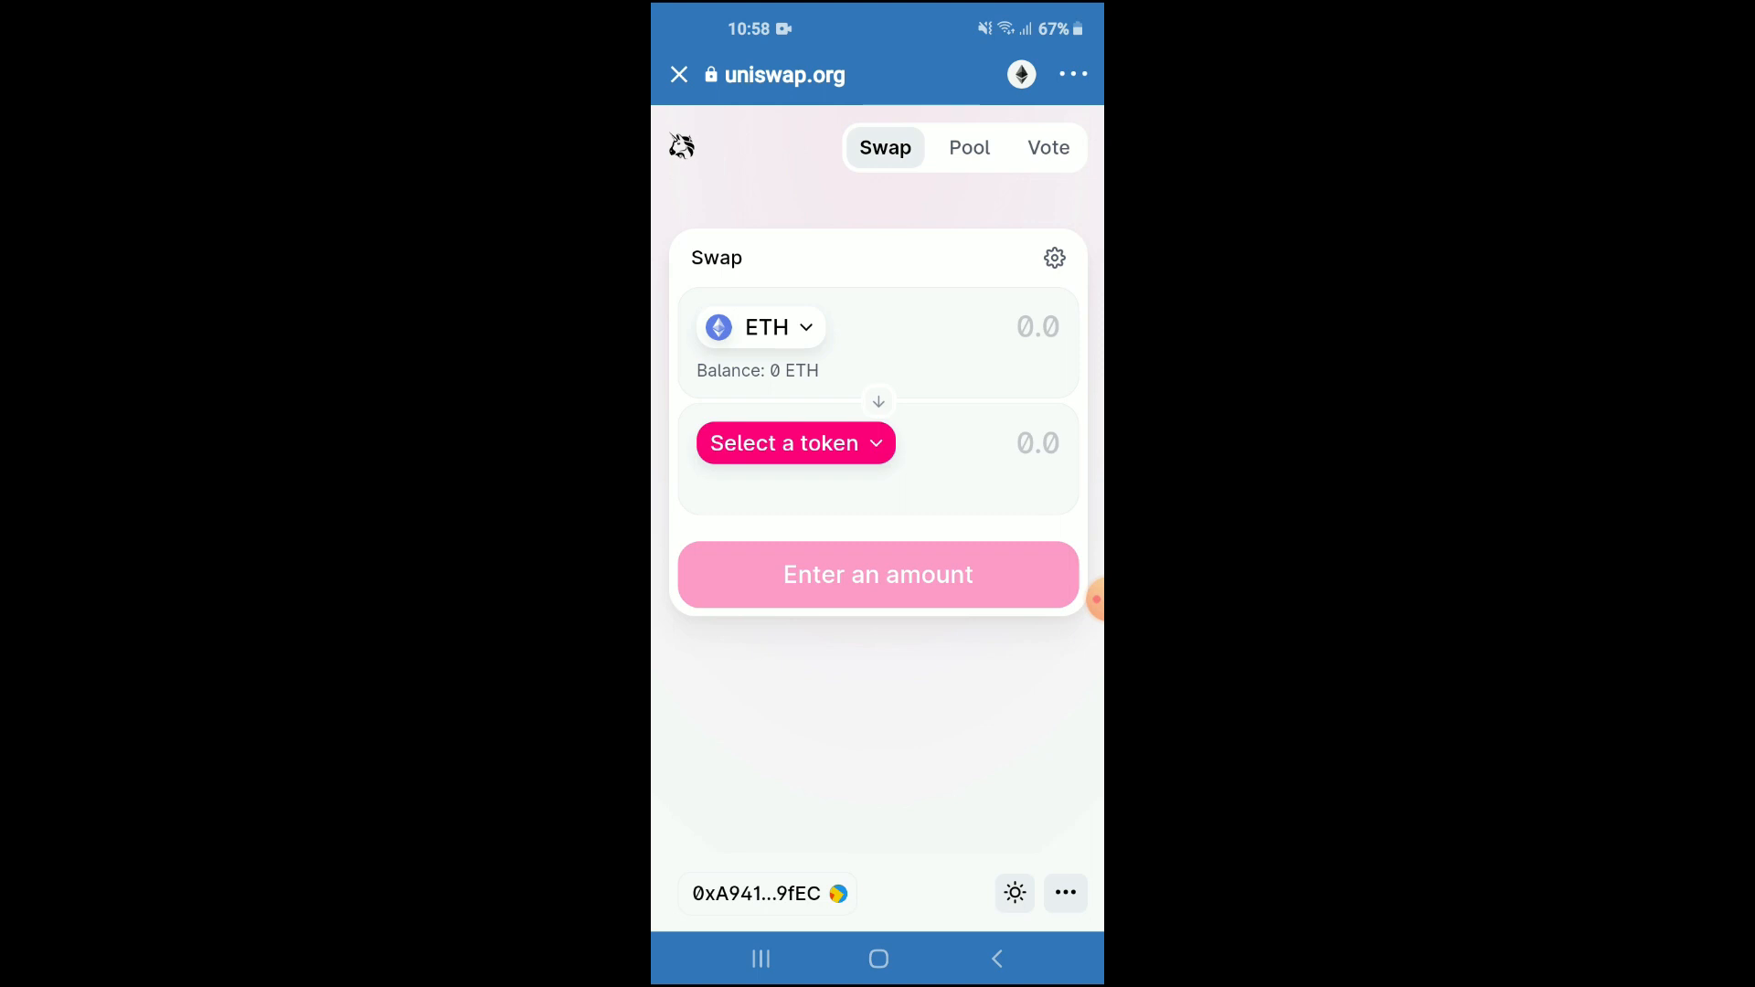
Import DINU by pasting its contract address and set it as the swap target.
{"action": "left_click", "coordinate": [794, 443]}
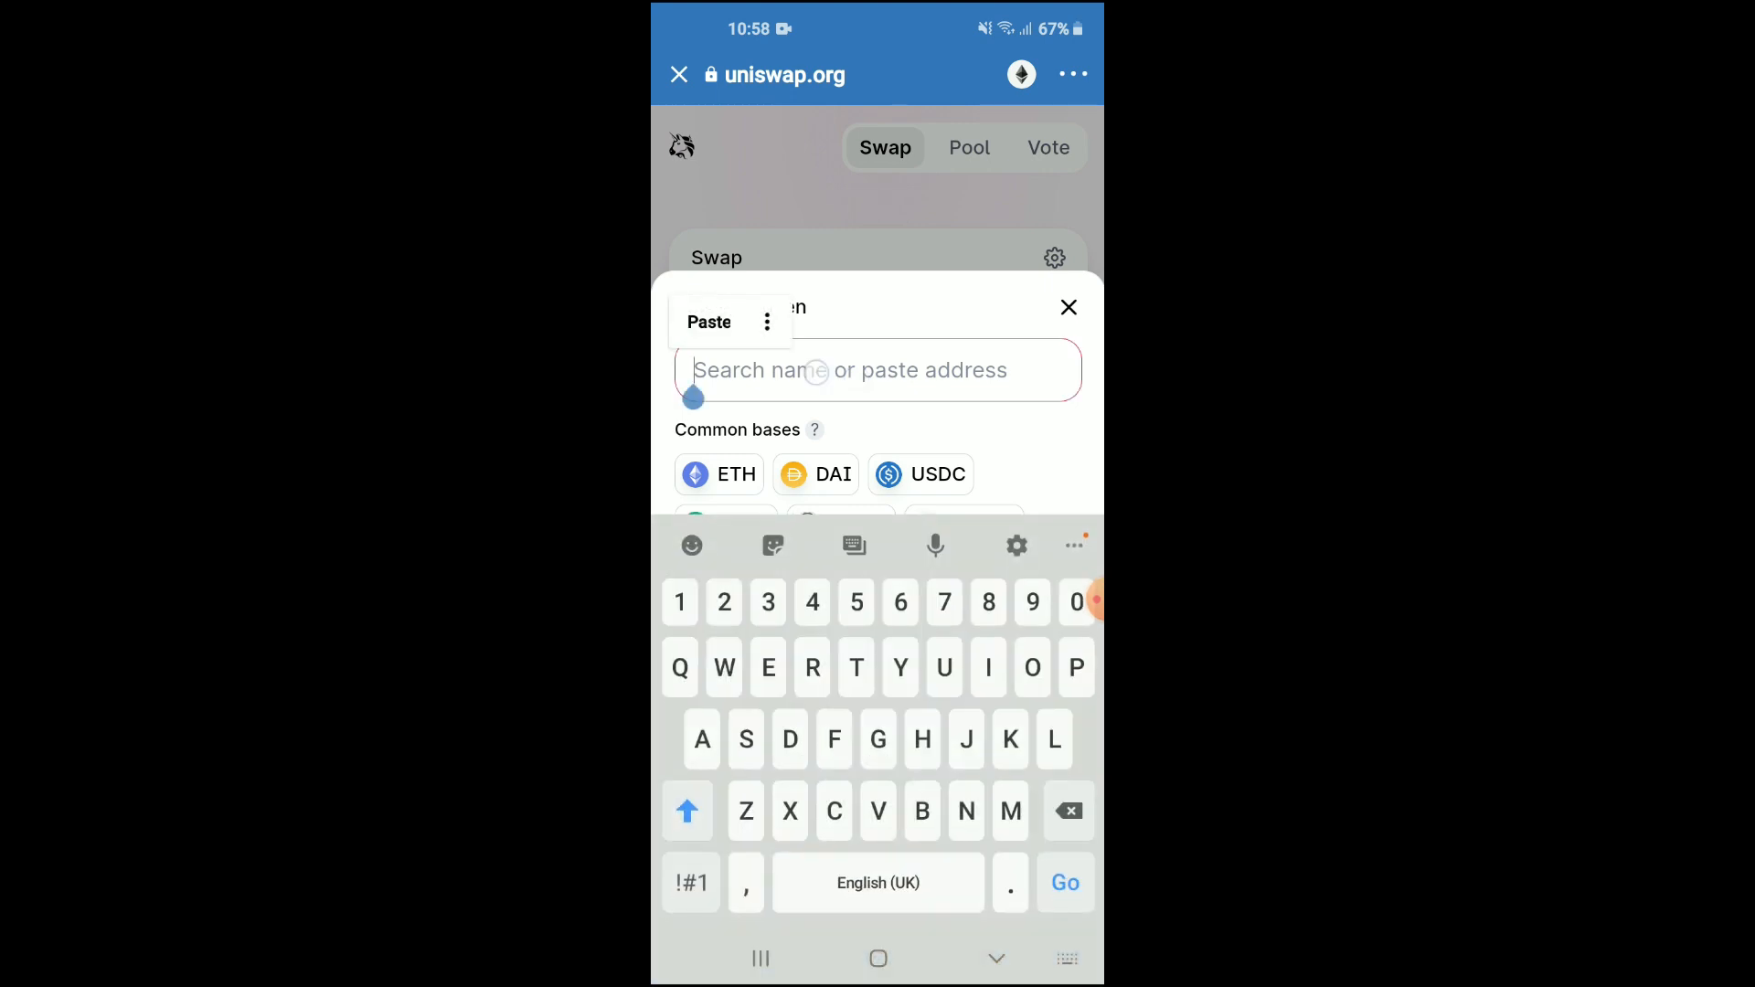
{"action": "left_click", "coordinate": [708, 323]}
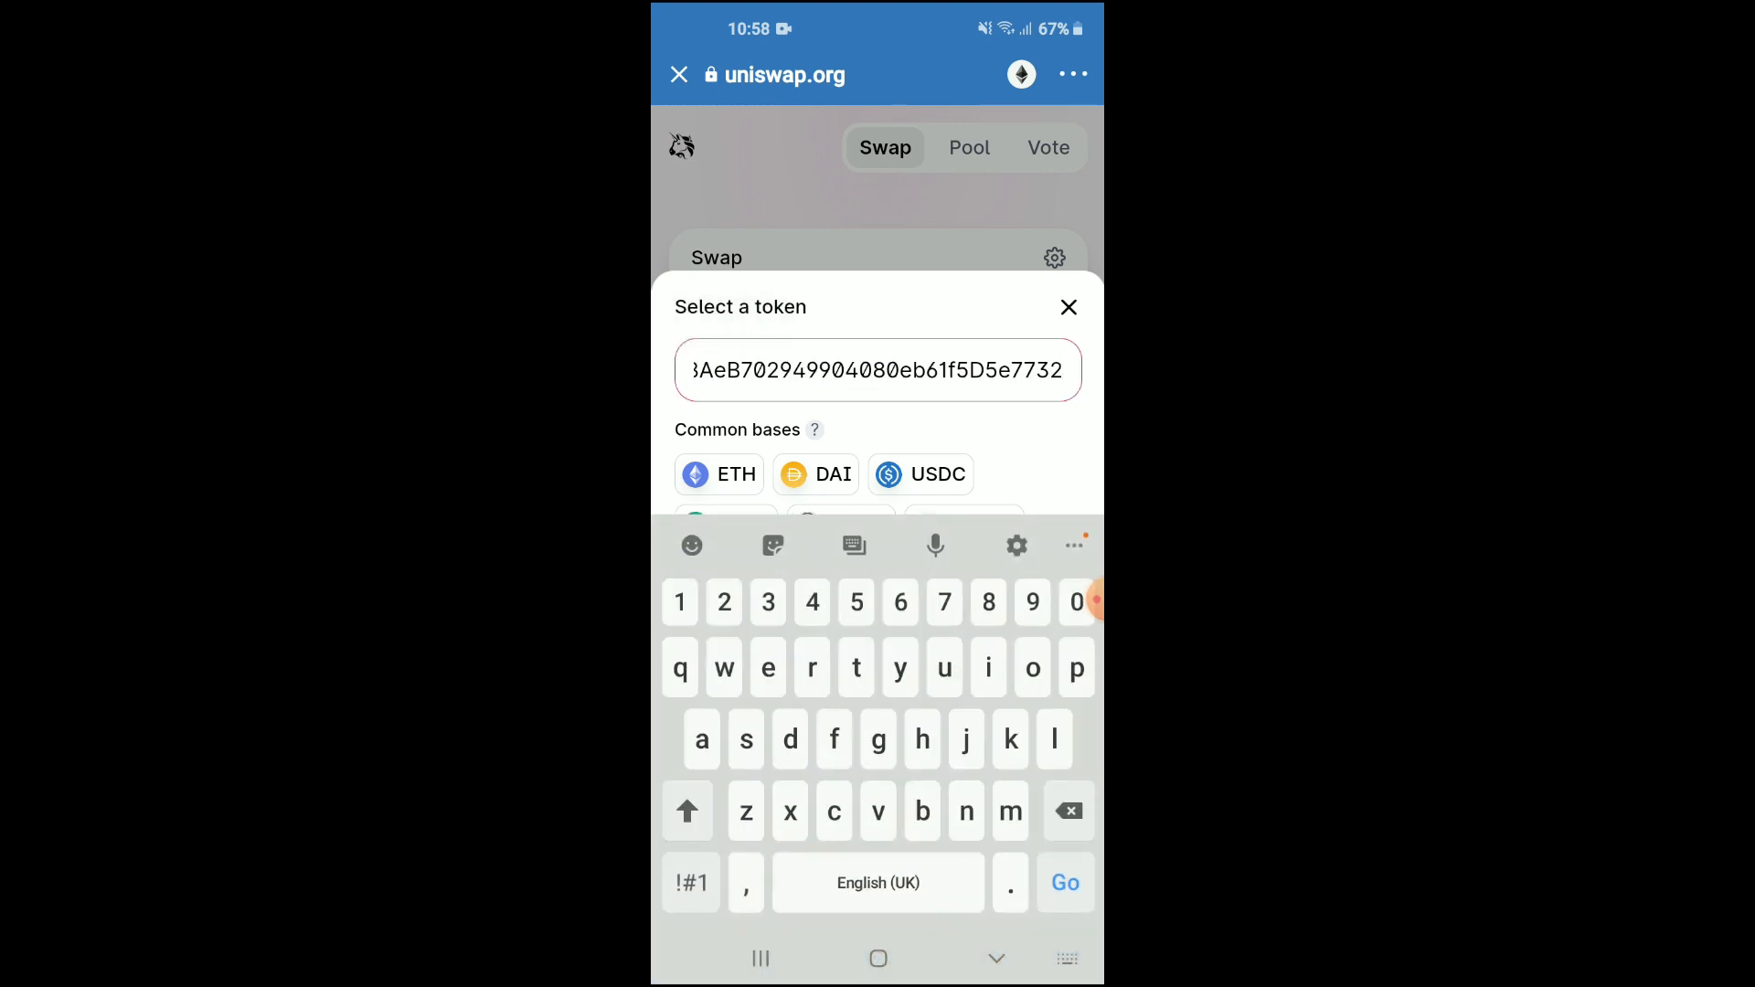
{"action": "key", "text": "Go"}
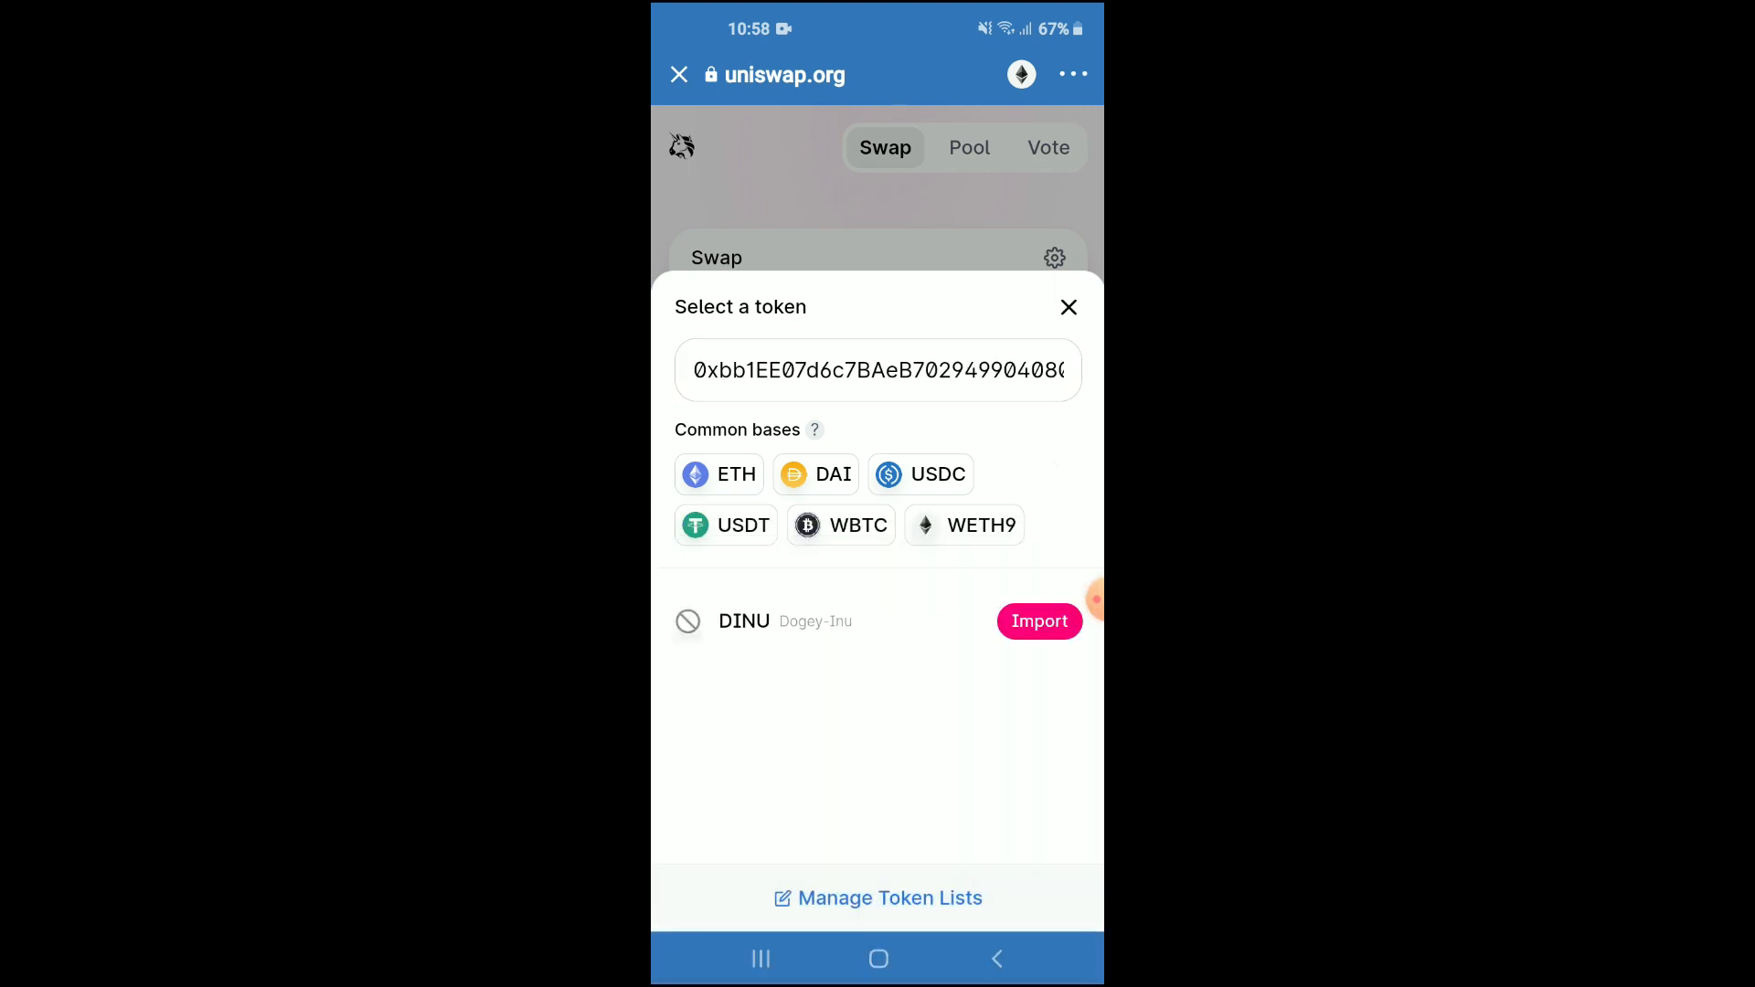
{"action": "left_click", "coordinate": [1037, 621]}
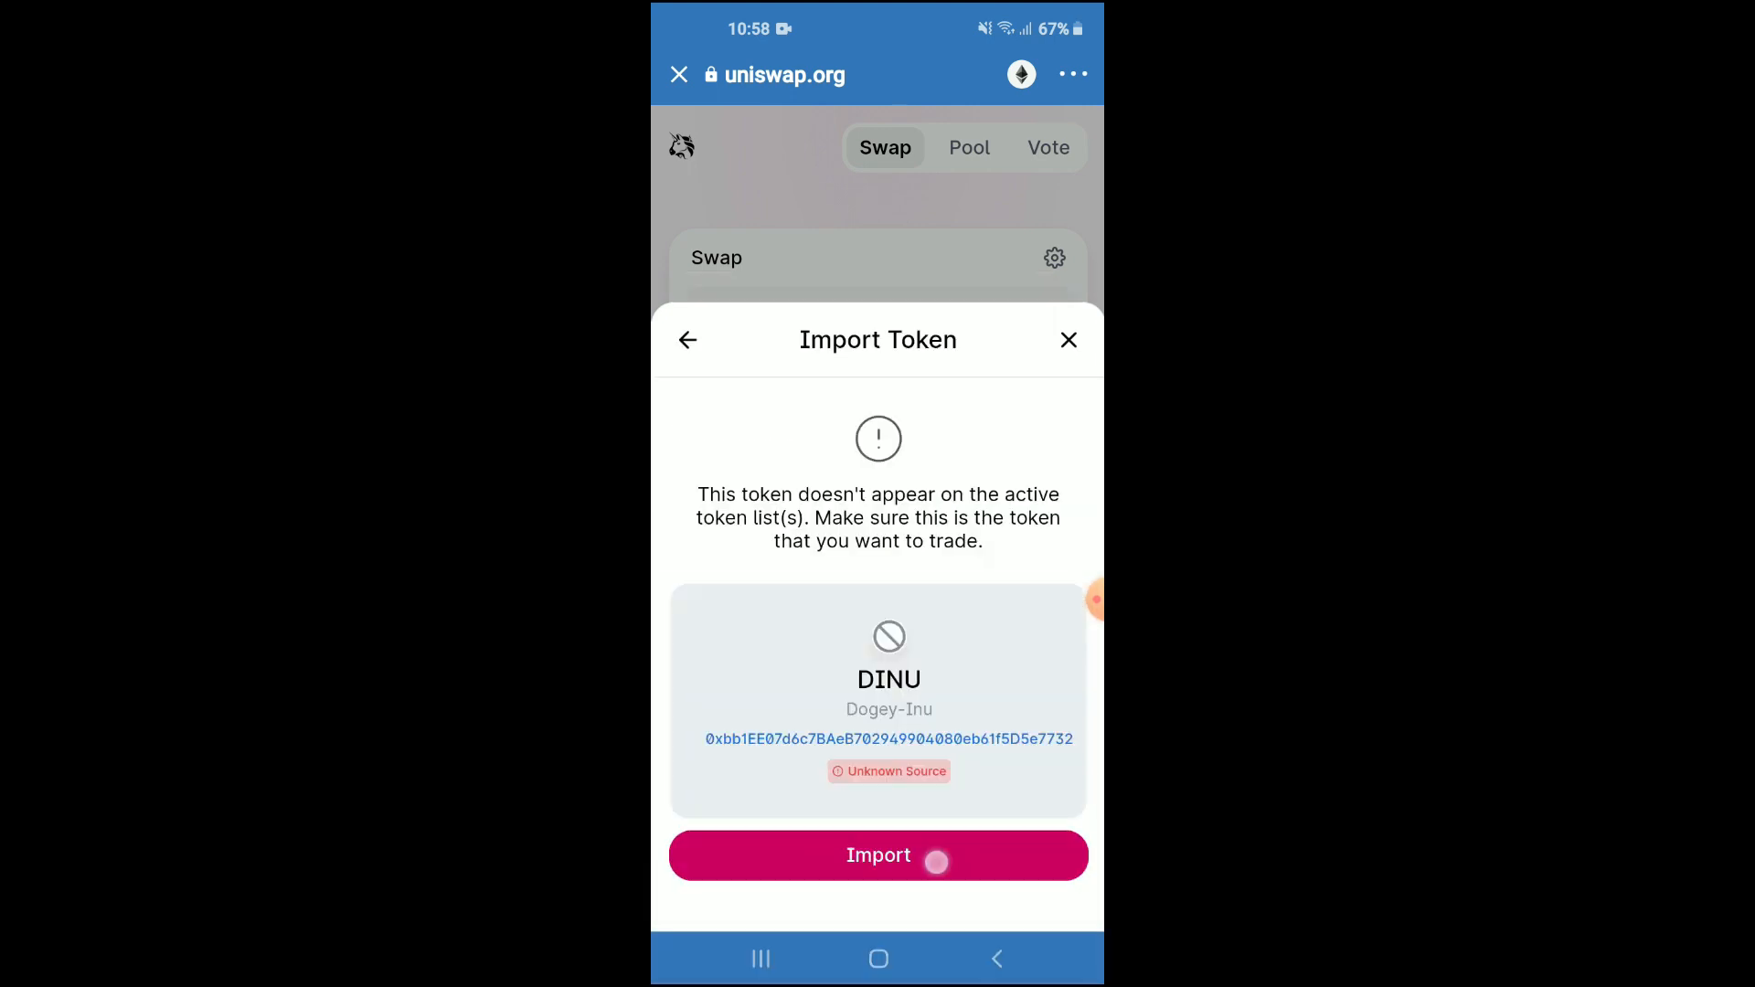
{"action": "left_click", "coordinate": [878, 856]}
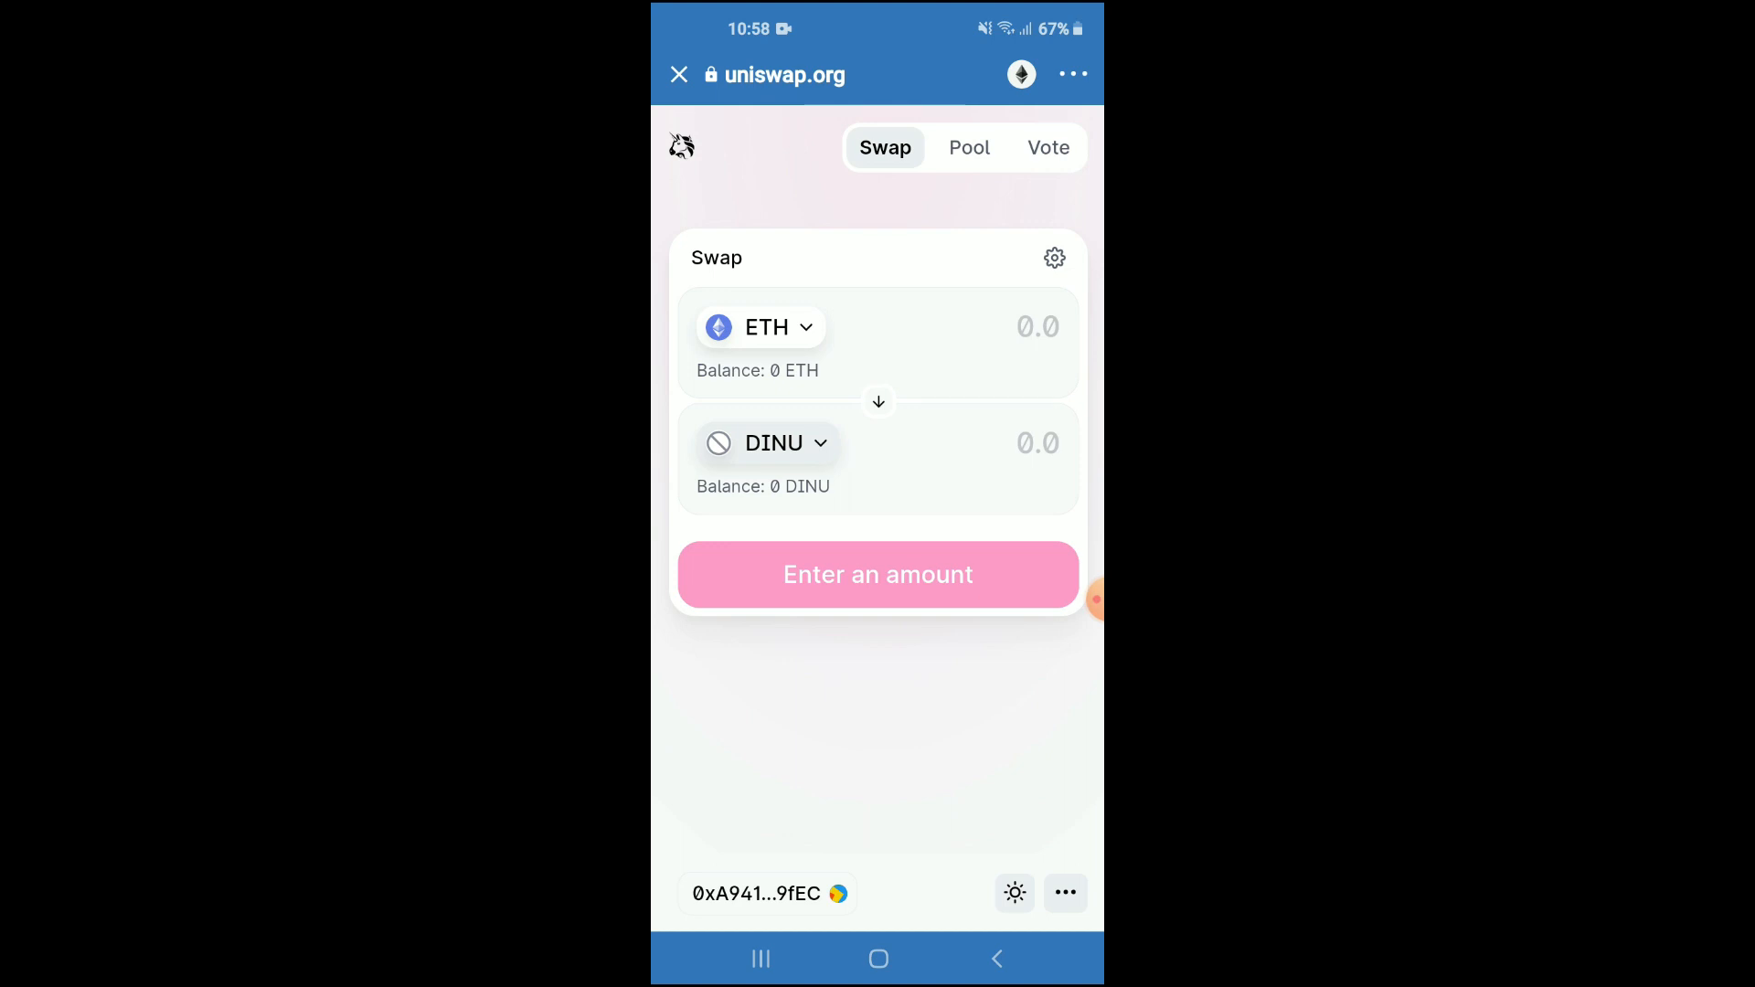